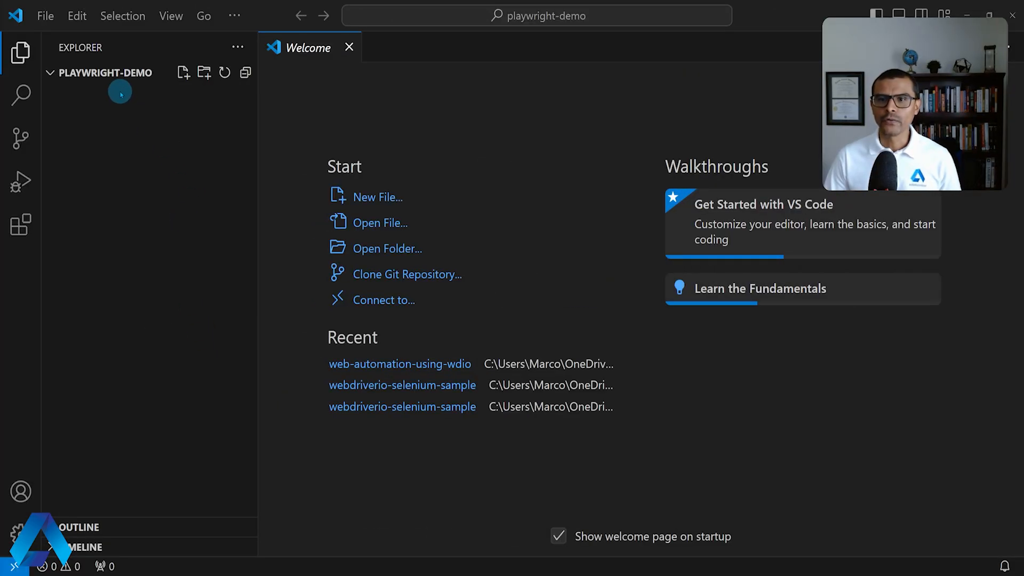
mouse_move(132, 77)
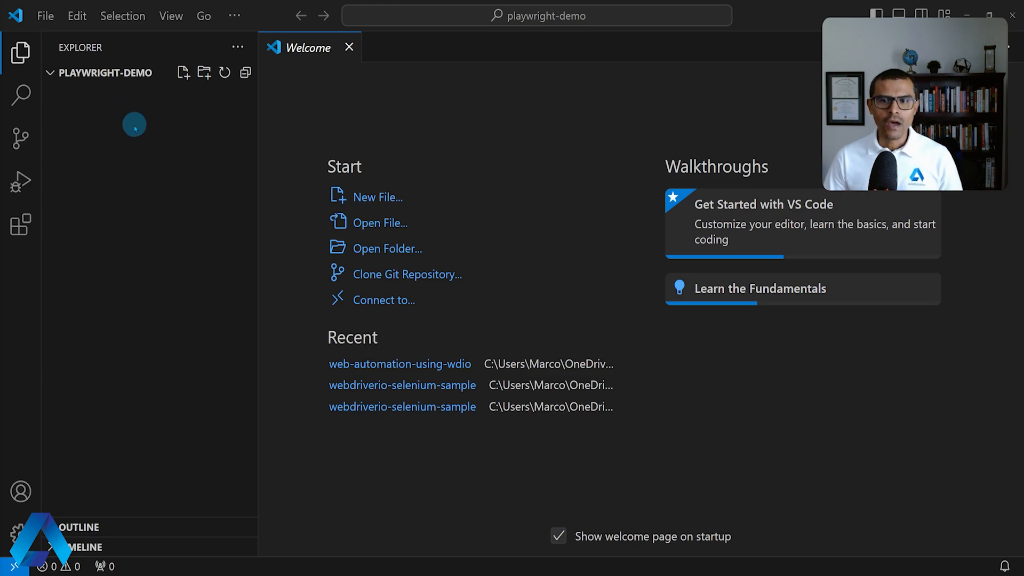
Step: Install Microsoft's Playwright Test for VSCode extension from the marketplace search for 'pl'
left_click(21, 226)
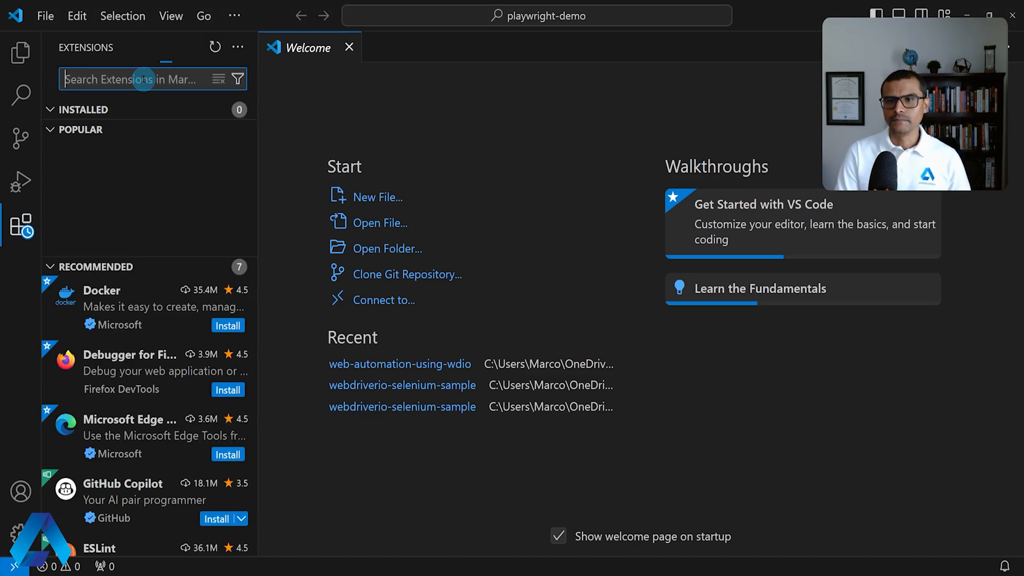
type("playwright")
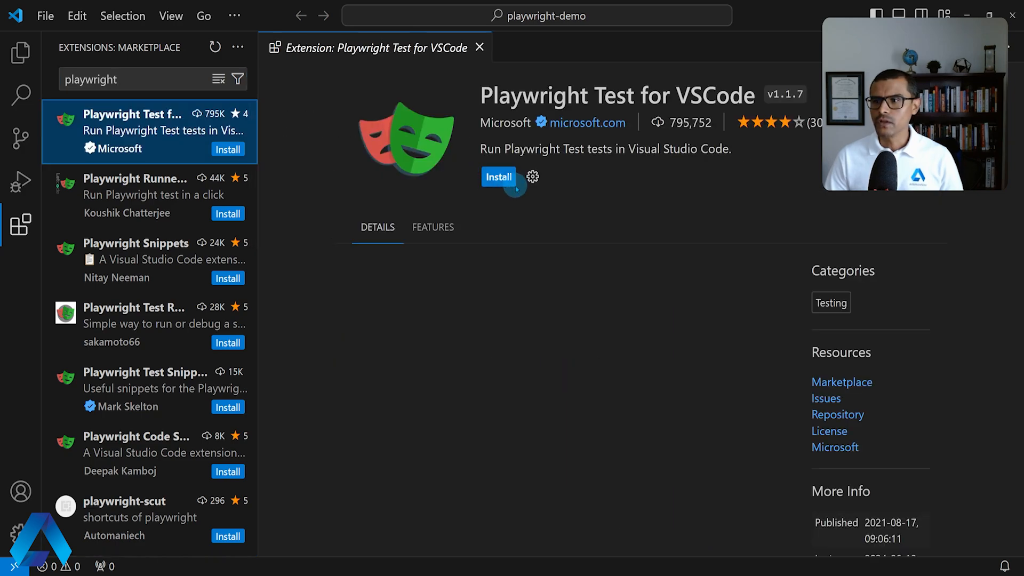
left_click(498, 177)
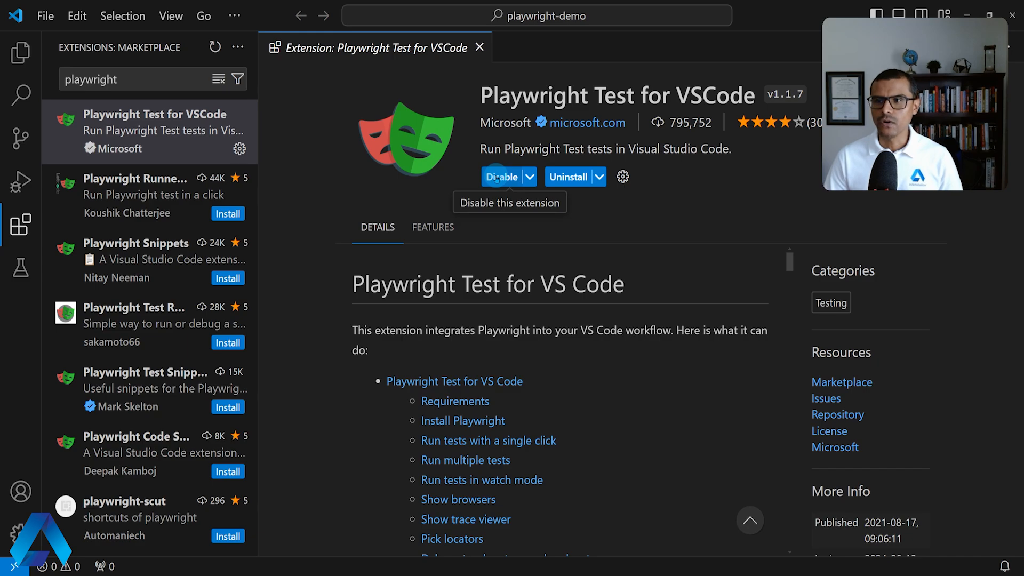
Step: Filter the Command Palette with 'install' so Test: Install Playwright is listed first
left_click(170, 16)
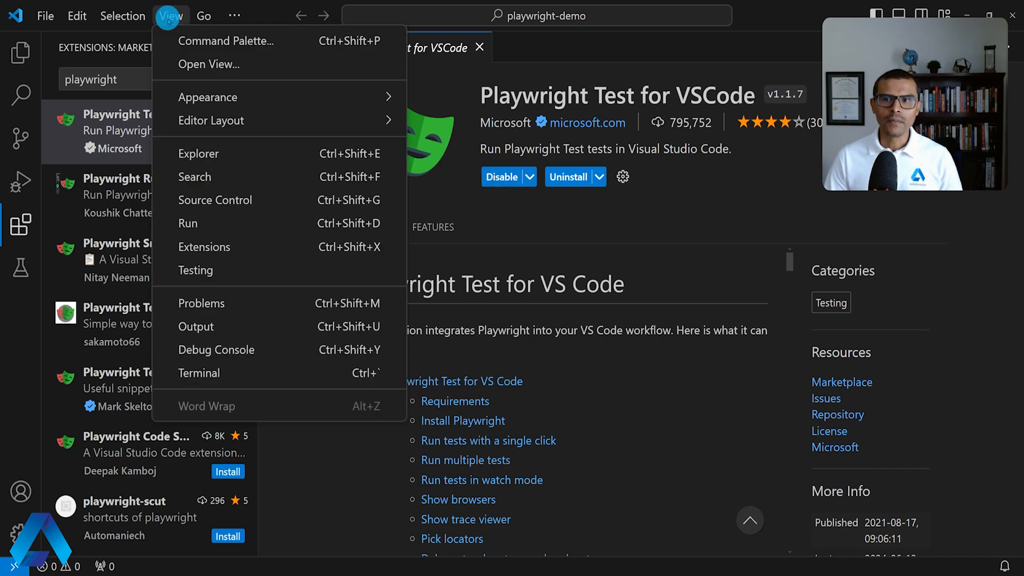
left_click(226, 40)
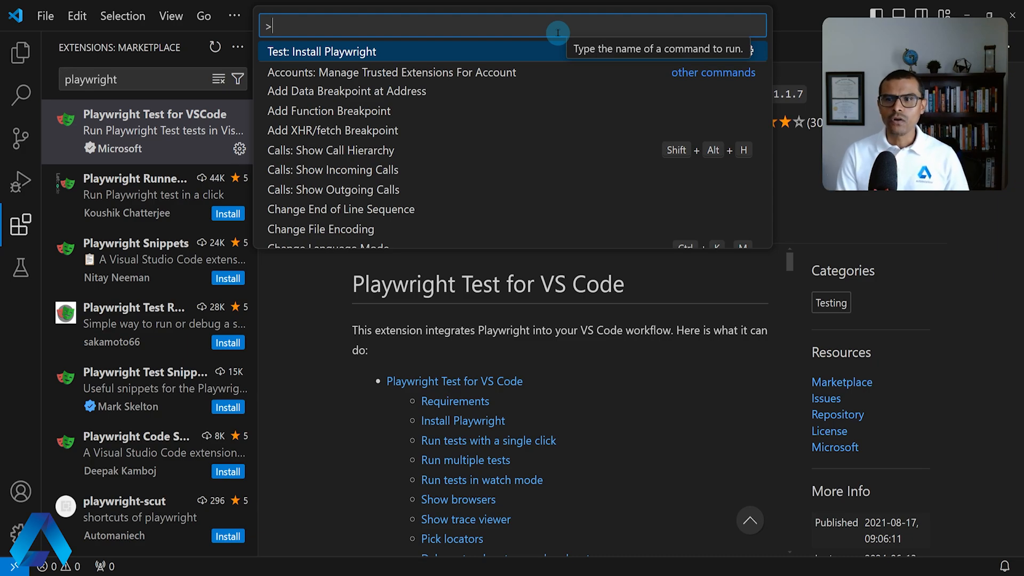
type("install")
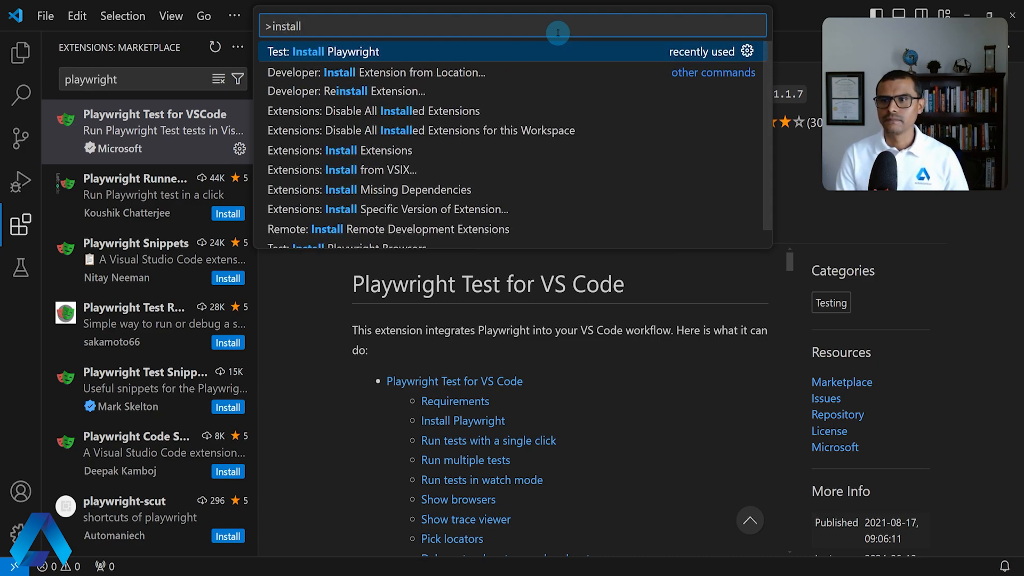
Step: Run Test: Install Playwright with Chromium, Firefox, WebKit, TypeScript and GitHub Actions workflow
left_click(323, 51)
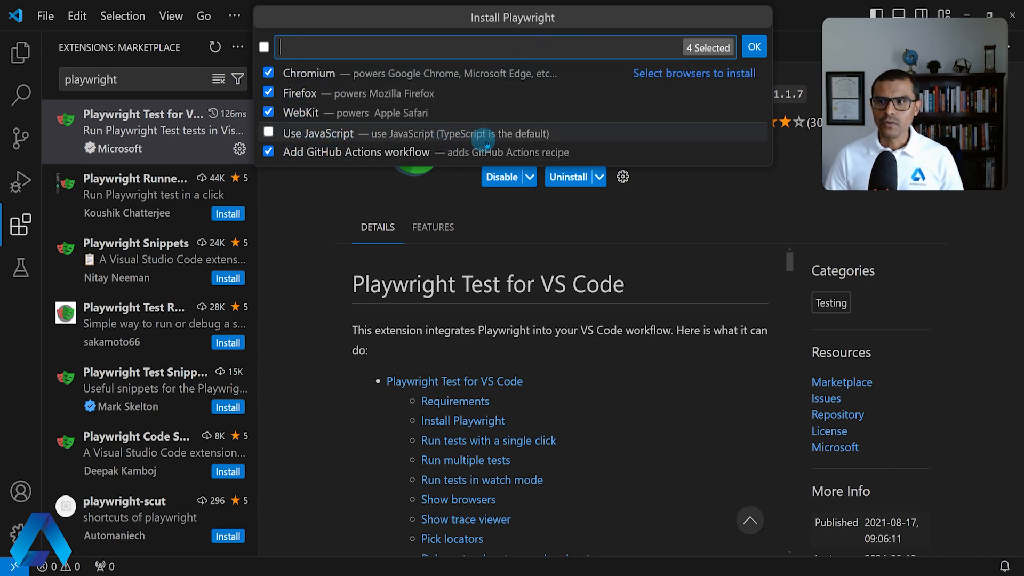
mouse_move(454, 138)
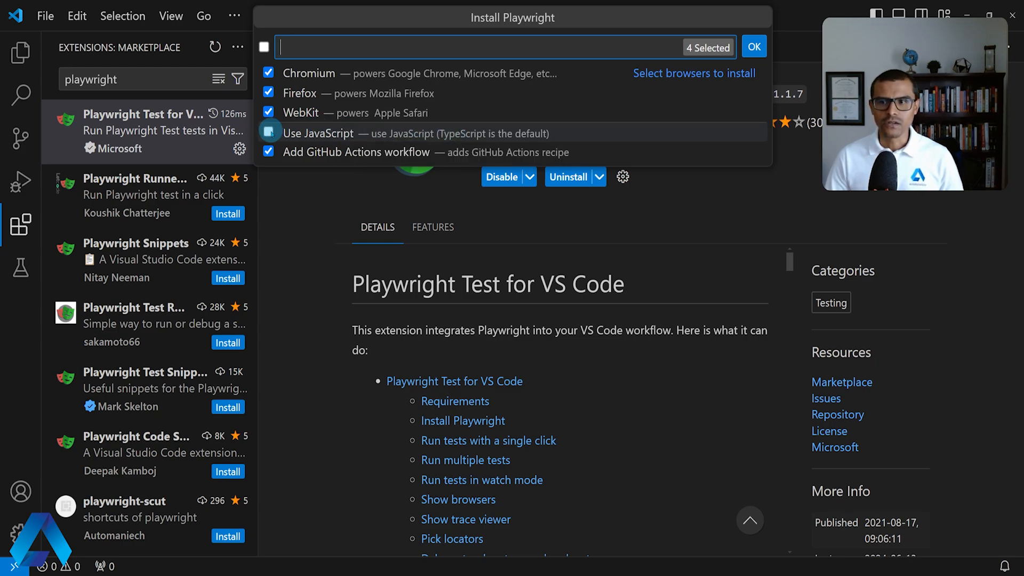
left_click(269, 133)
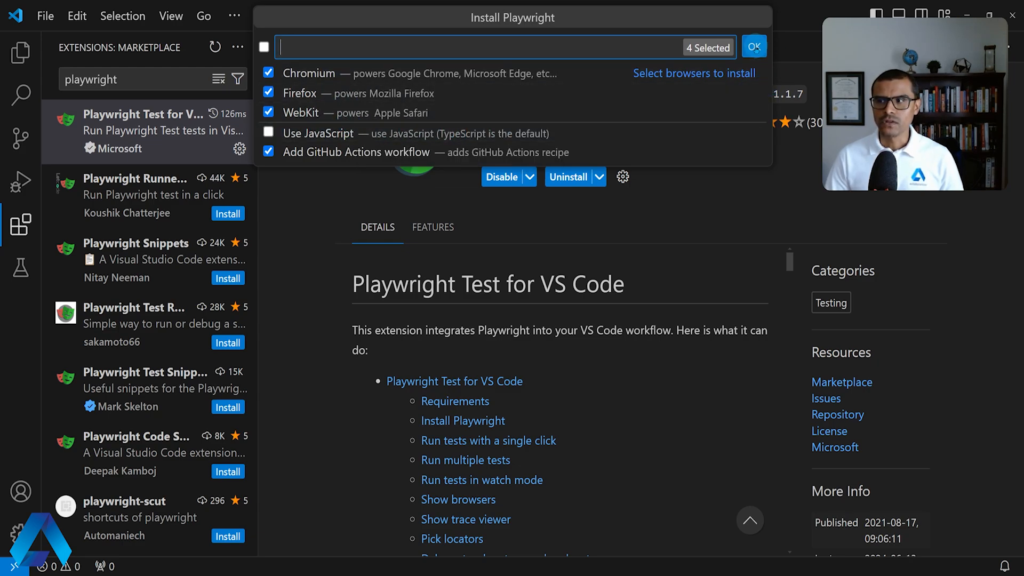
left_click(757, 46)
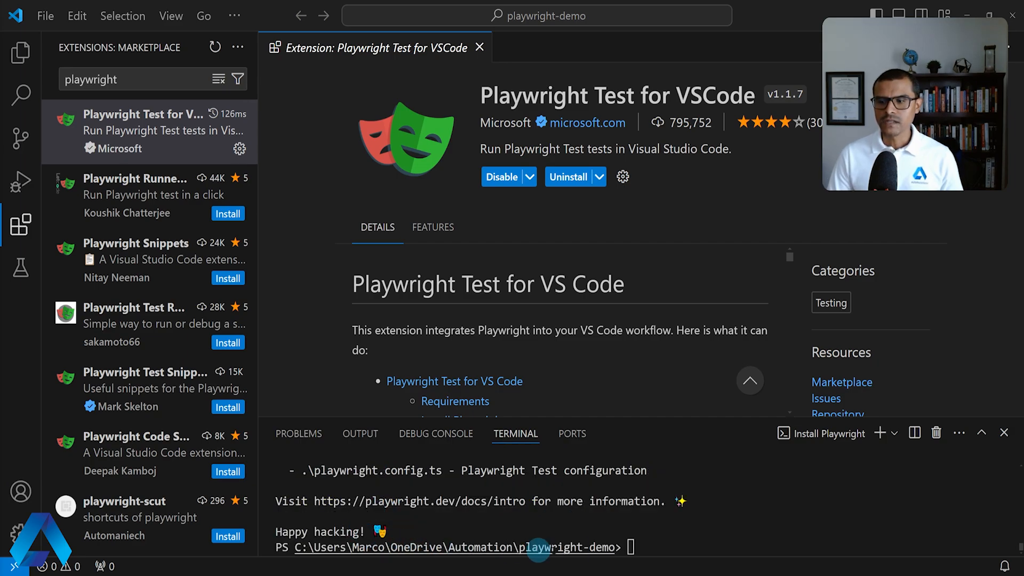
mouse_move(17, 51)
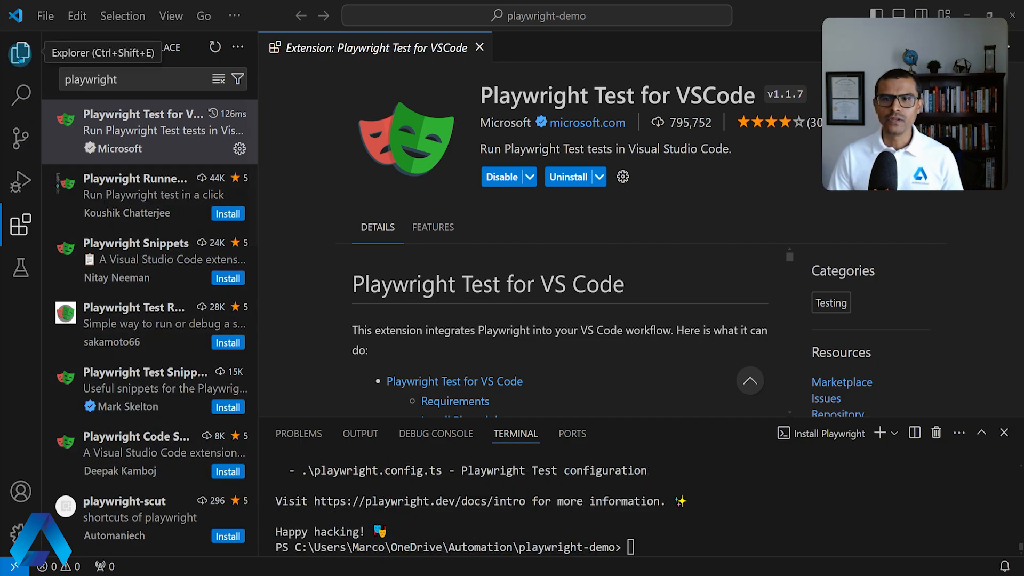
Step: Show the generated playwright-demo files in the Explorer after the install finishes
left_click(21, 50)
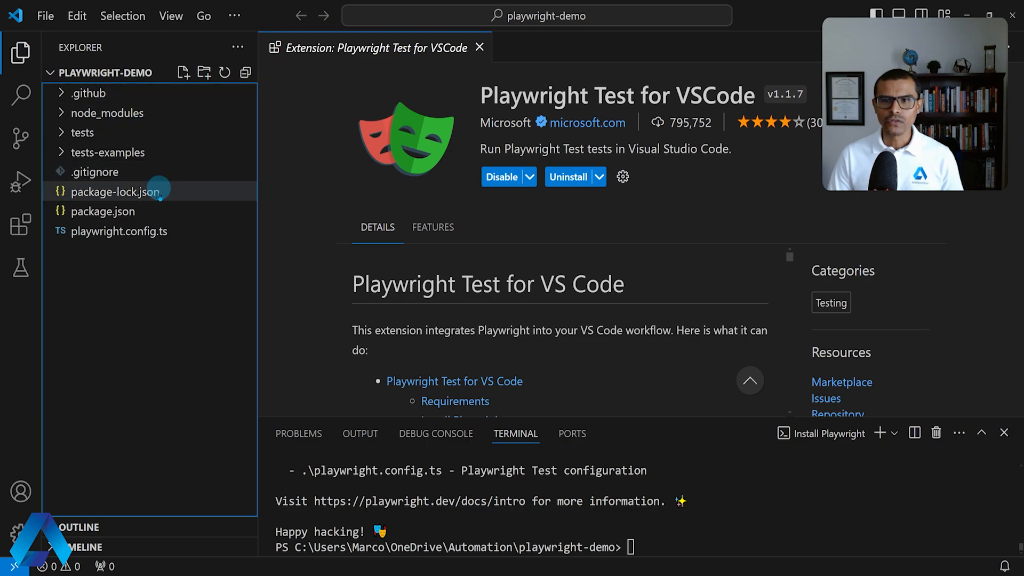
mouse_move(69, 113)
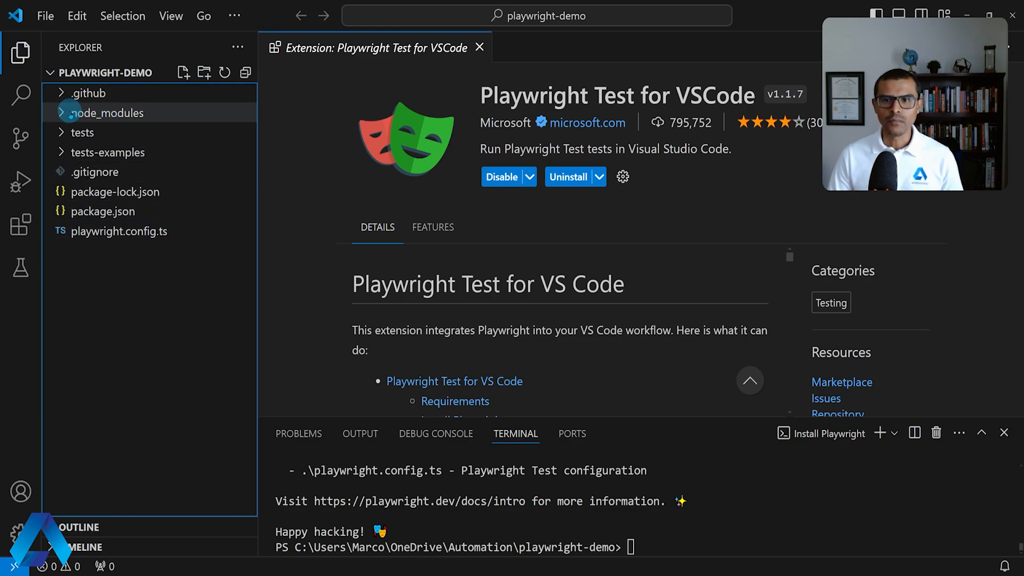
mouse_move(63, 132)
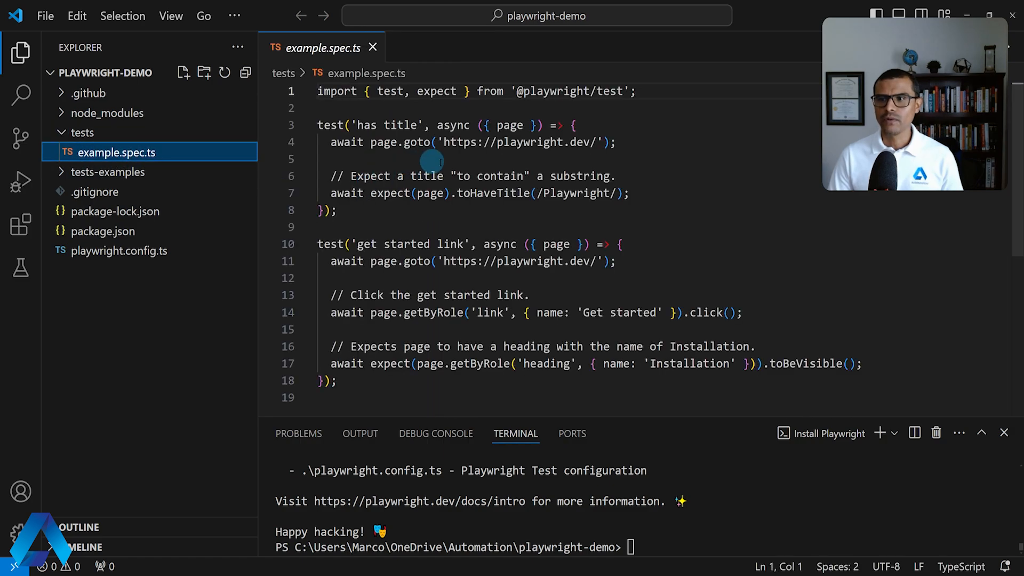
mouse_move(370, 256)
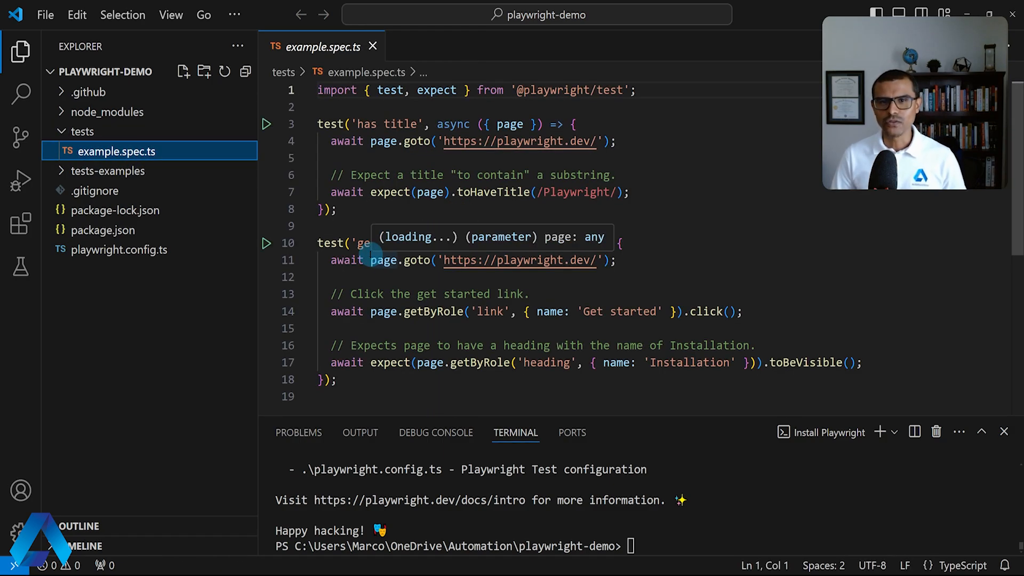